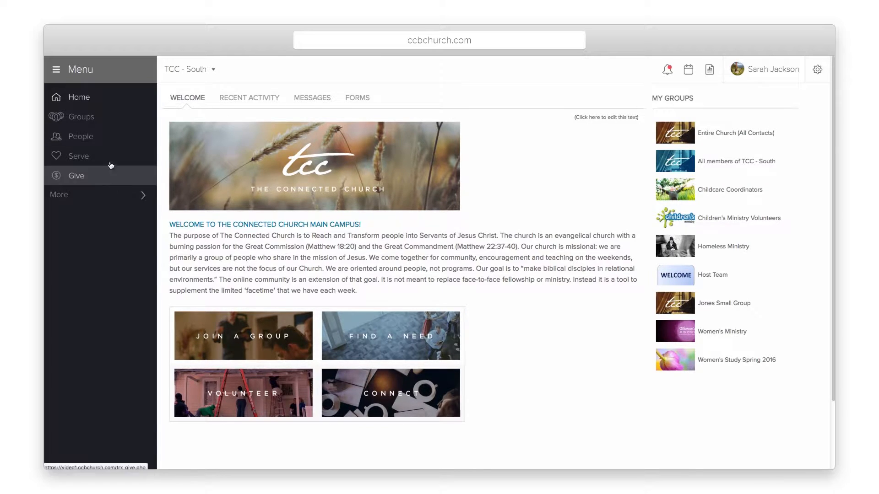
left_click(80, 137)
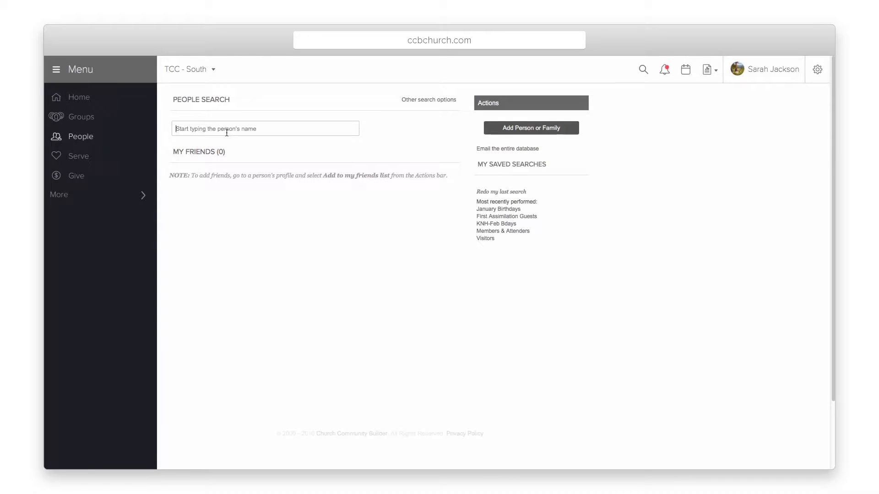
type("jam lon")
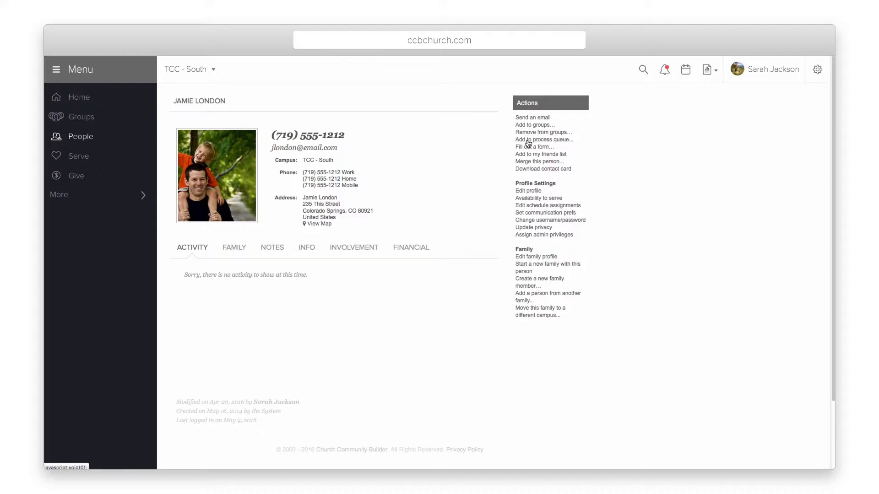
left_click(543, 140)
type("Just m")
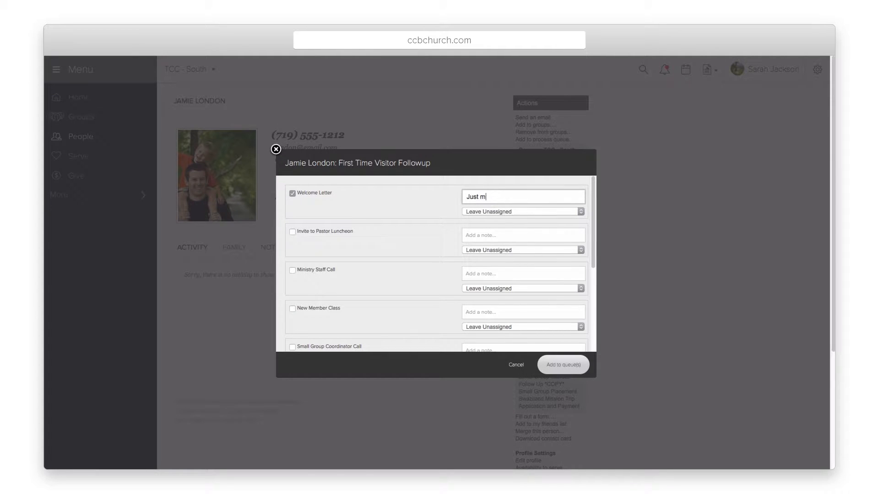
left_click(521, 211)
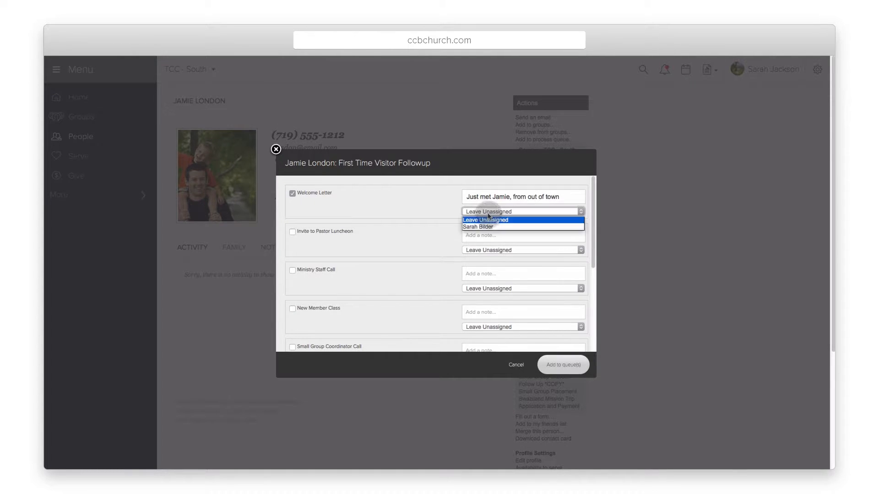
left_click(477, 227)
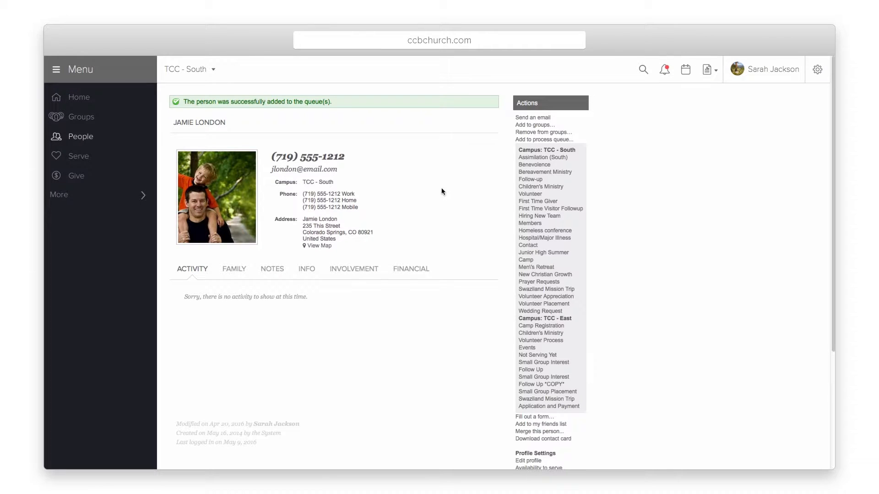
mouse_move(78, 156)
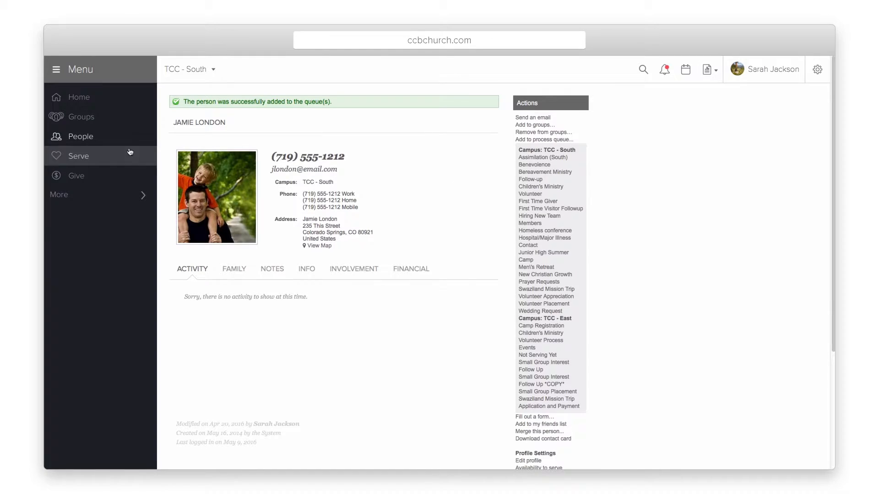
Step: Run the First Assimilation Guests saved search from the People page
left_click(80, 137)
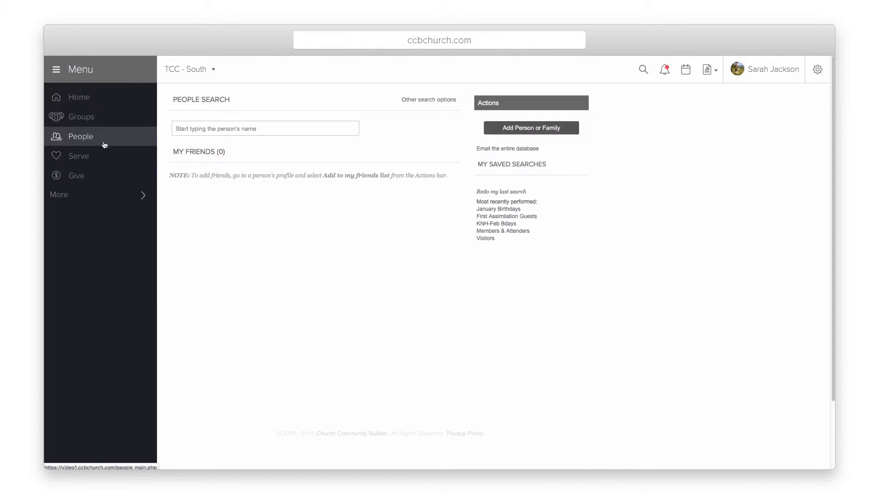
mouse_move(482, 219)
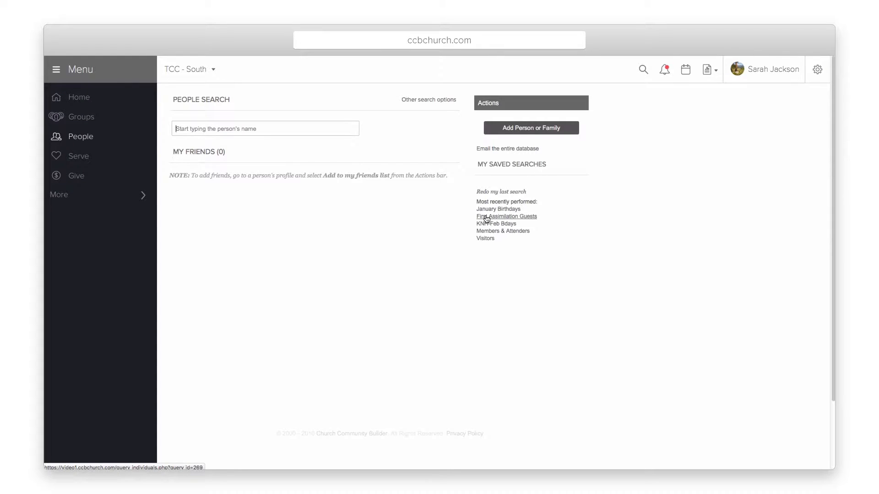
left_click(507, 217)
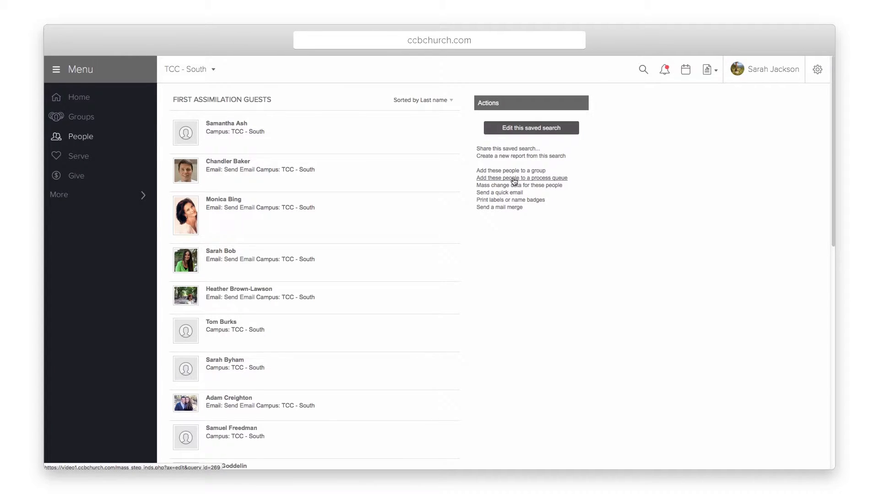
Step: Mass-add the 21 search results to First Time Visitor Followup - Welcome Letter
left_click(520, 178)
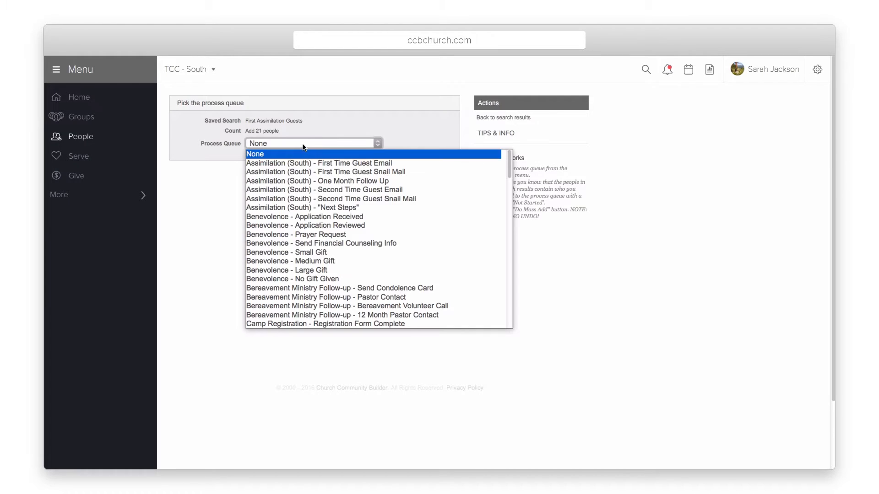
scroll("down", 3)
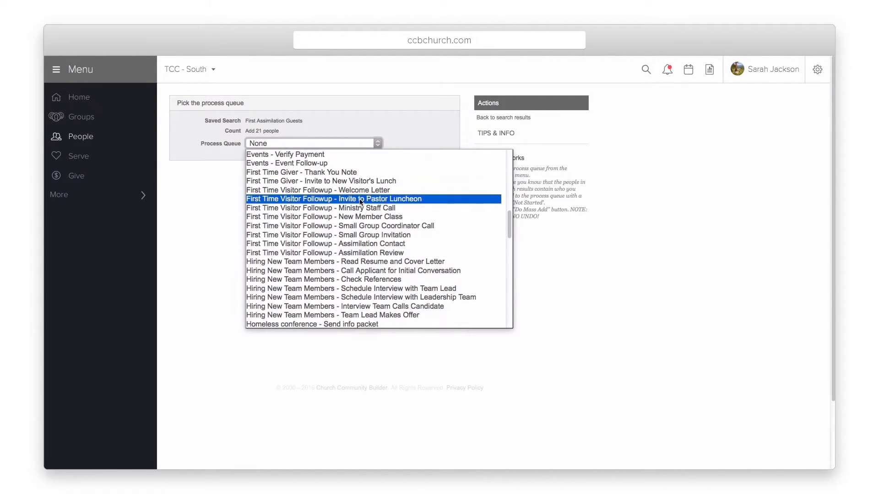
left_click(318, 190)
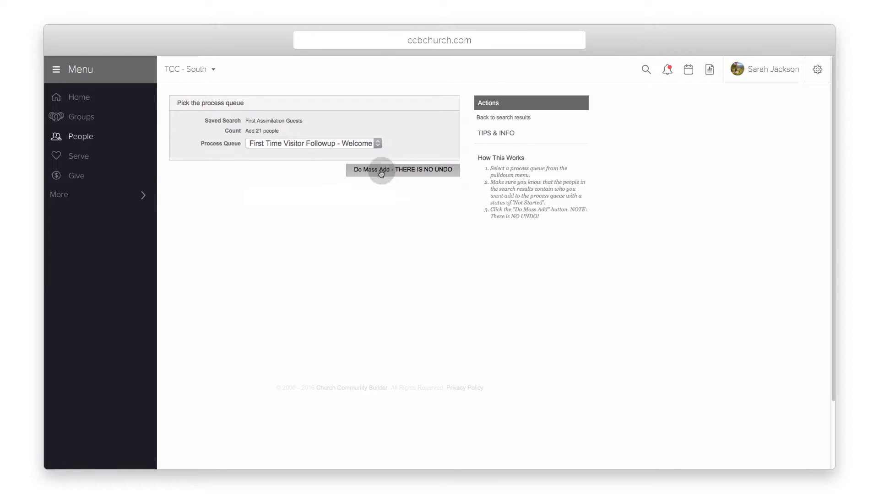
left_click(402, 170)
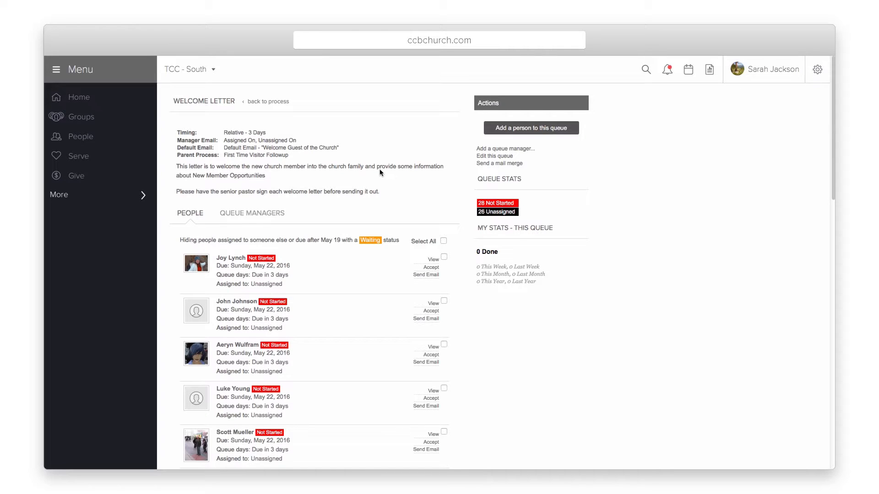
Step: Add two people found by 'm' and 'jo' directly to the Welcome Letter queue
left_click(529, 128)
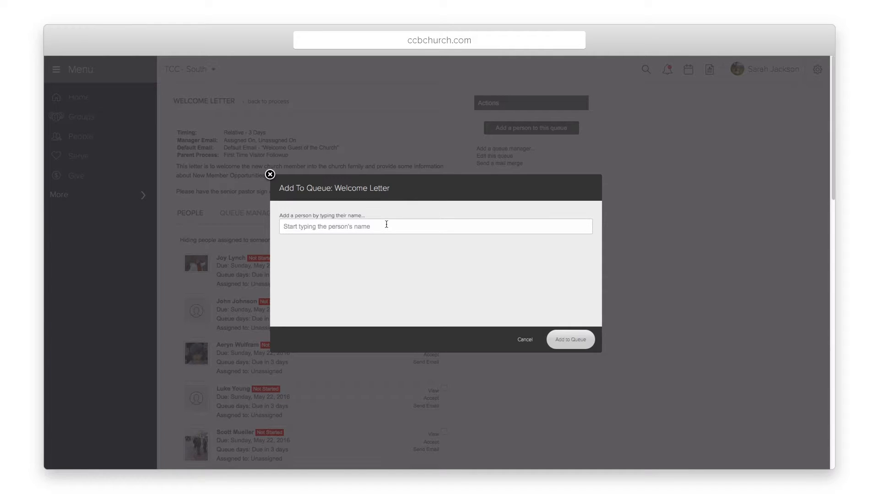
type("m")
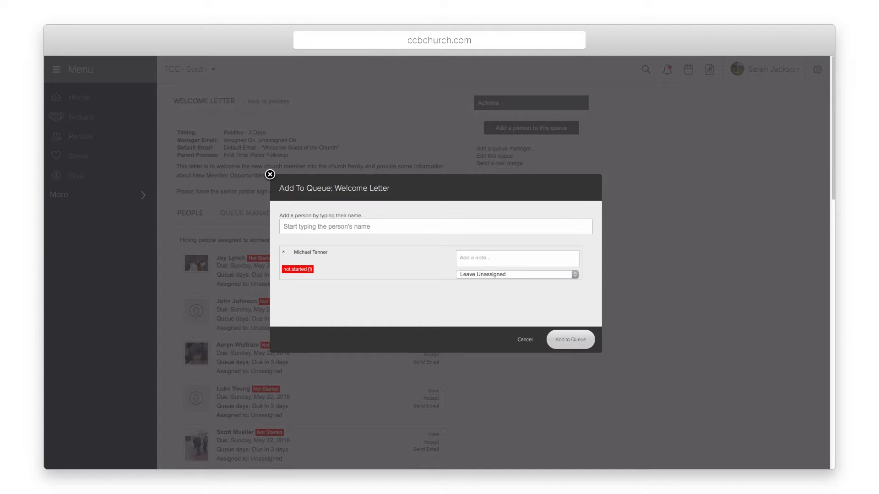
type("jo")
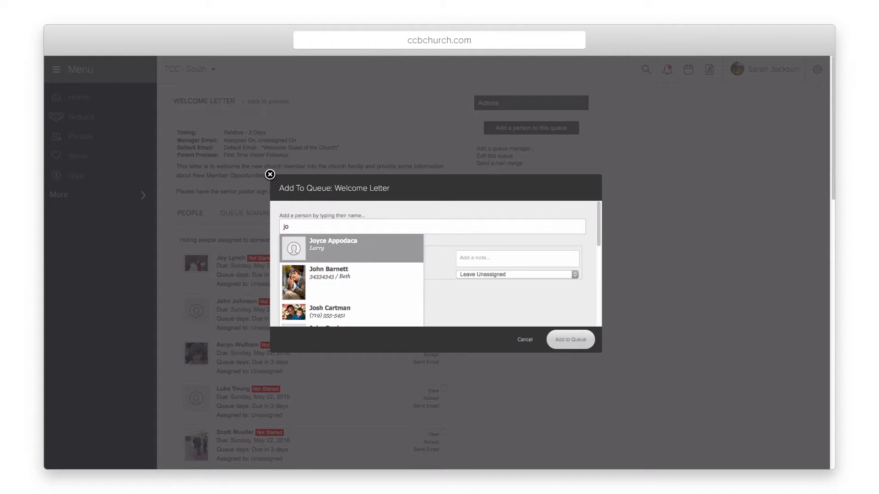
left_click(328, 272)
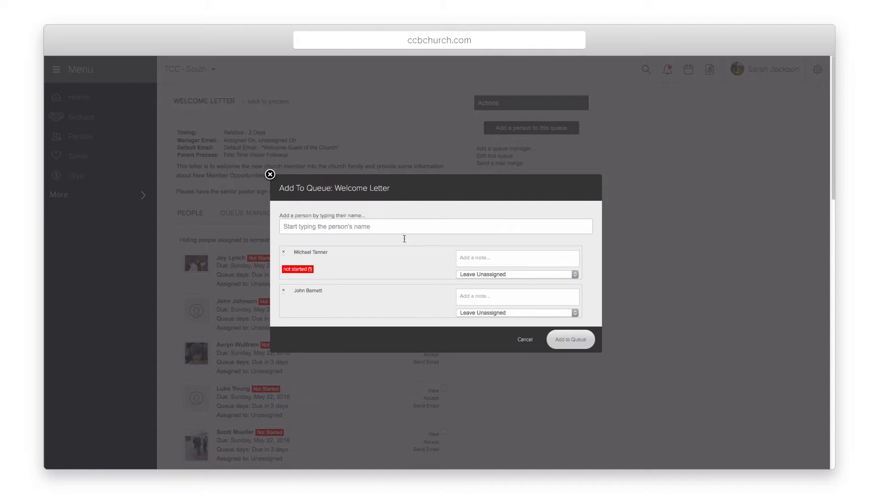
left_click(517, 313)
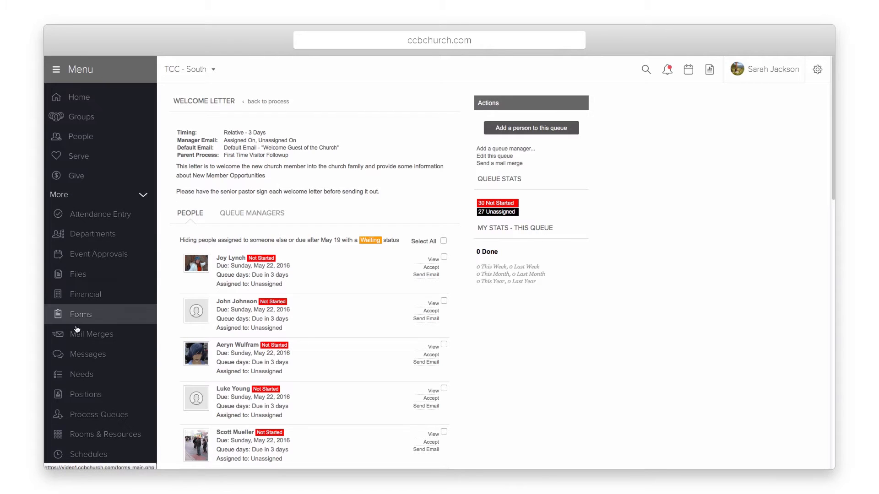
Step: Edit the Connection Card form from the Forms list and show its Form Settings
left_click(81, 313)
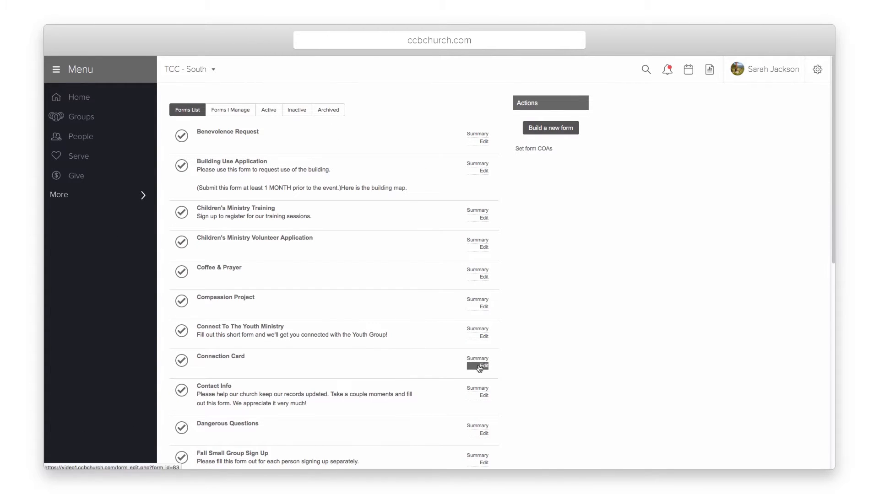
left_click(484, 366)
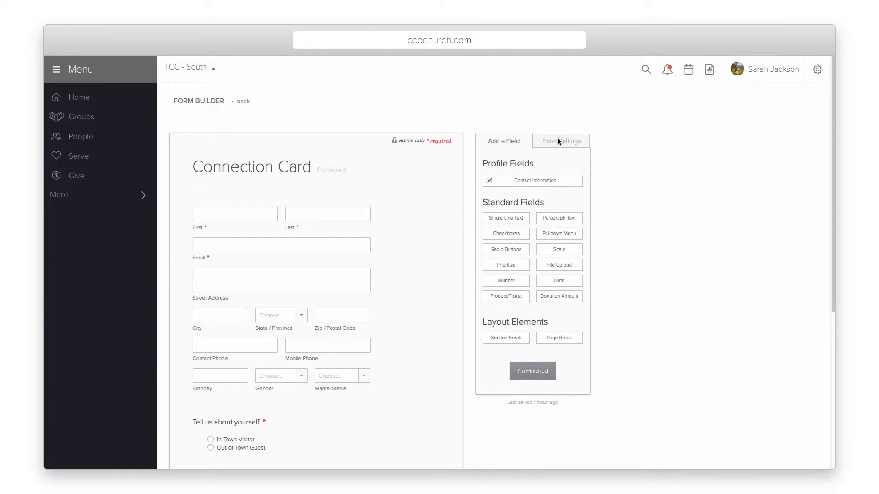
left_click(560, 140)
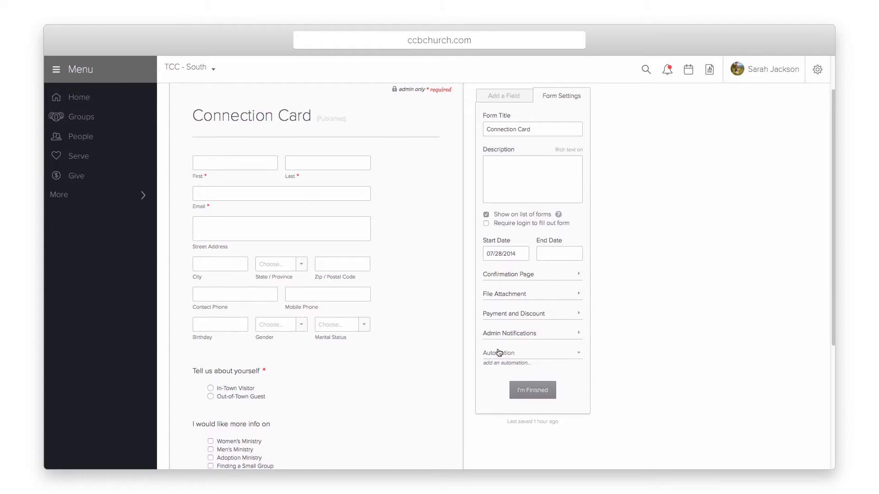
Step: Add a Process Queue automation on the Connection Card sending respondents to Welcome Letter
left_click(505, 363)
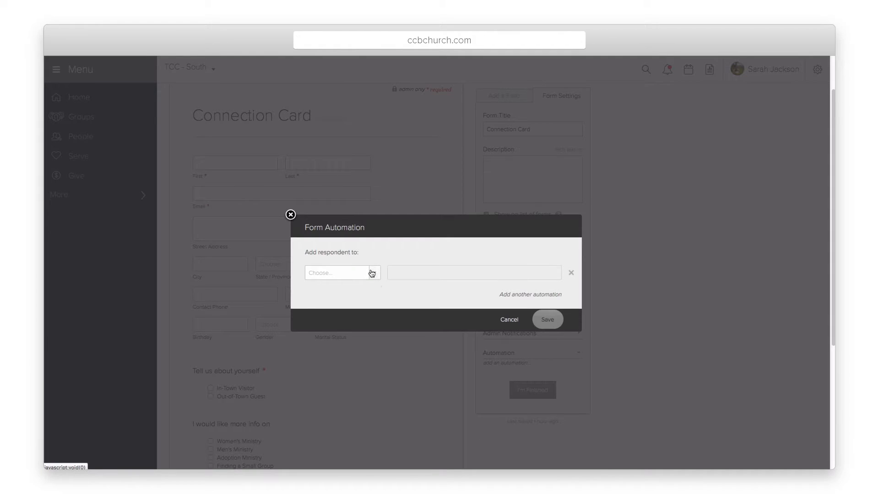
left_click(342, 273)
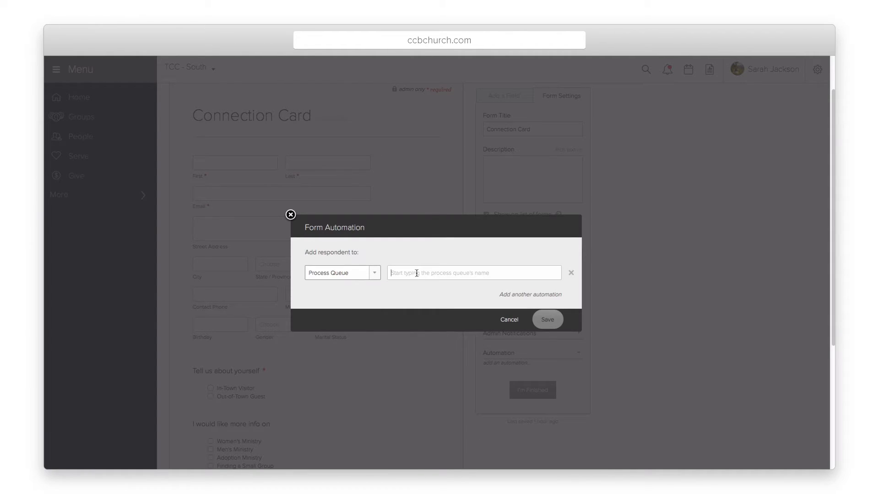
type("Wel")
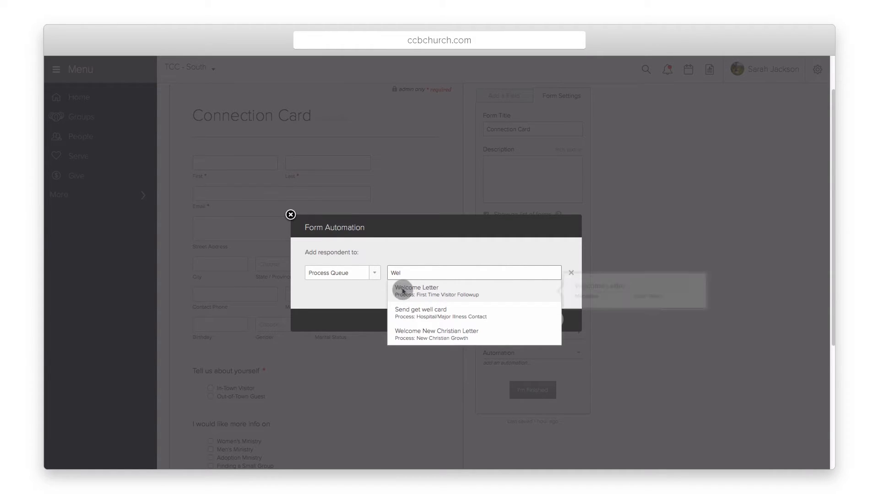
left_click(417, 290)
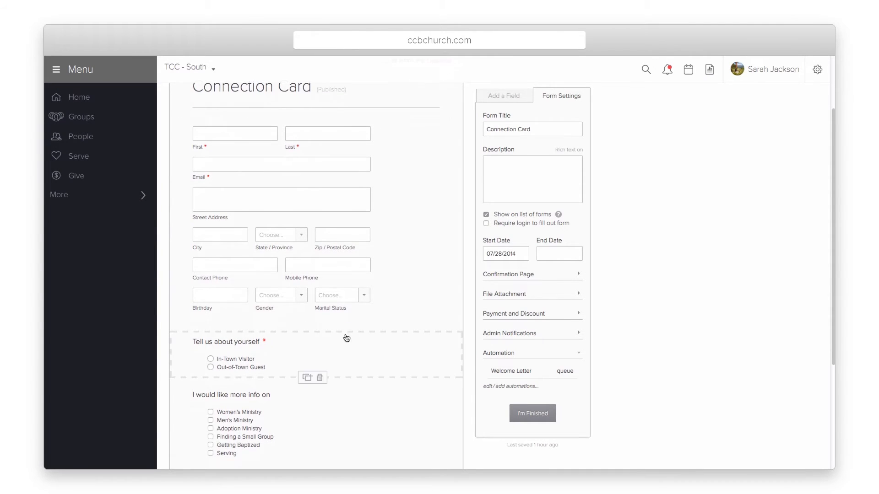
Step: Give 'Tell us about yourself' a Process Queue automation for In-Town Visitor to Welcome Letter
left_click(230, 342)
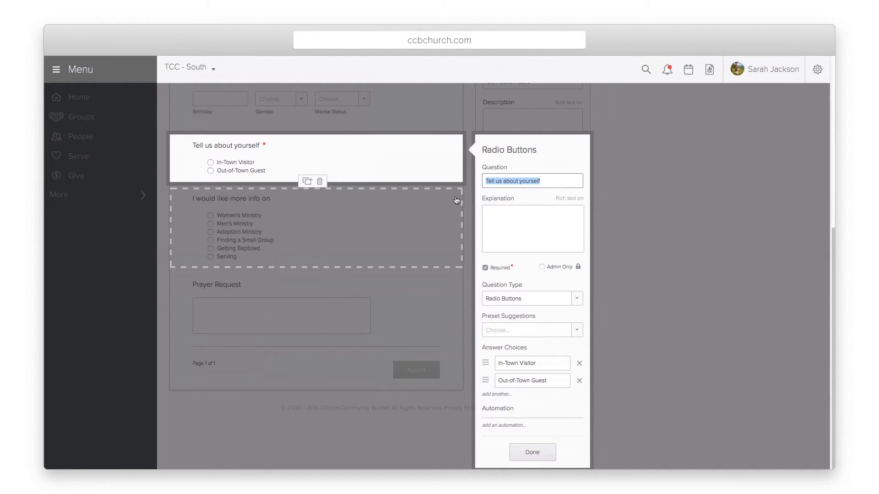
mouse_move(491, 430)
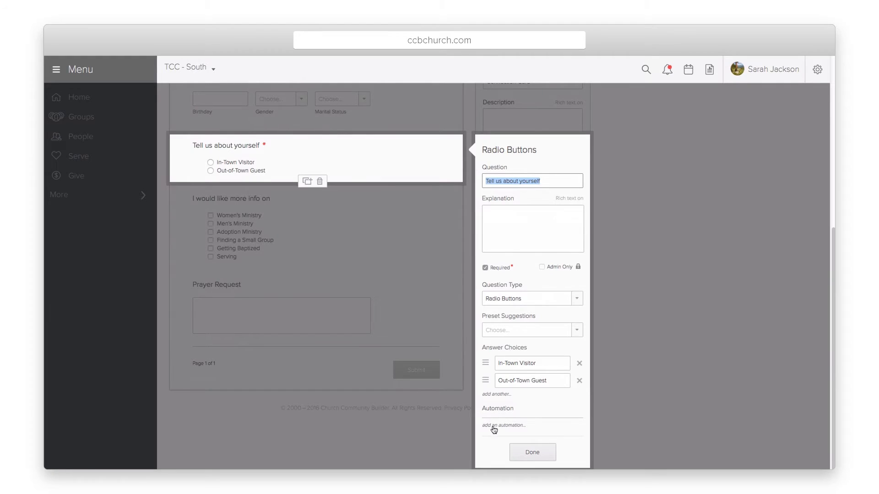
left_click(502, 425)
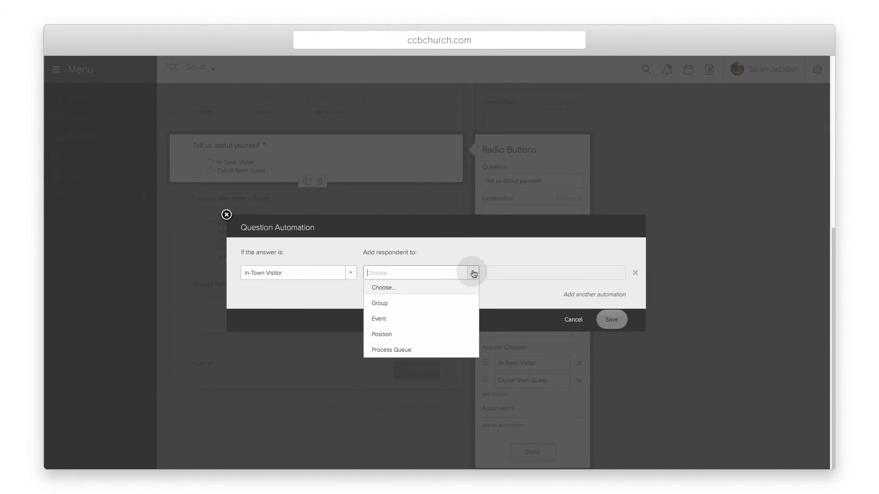
left_click(391, 349)
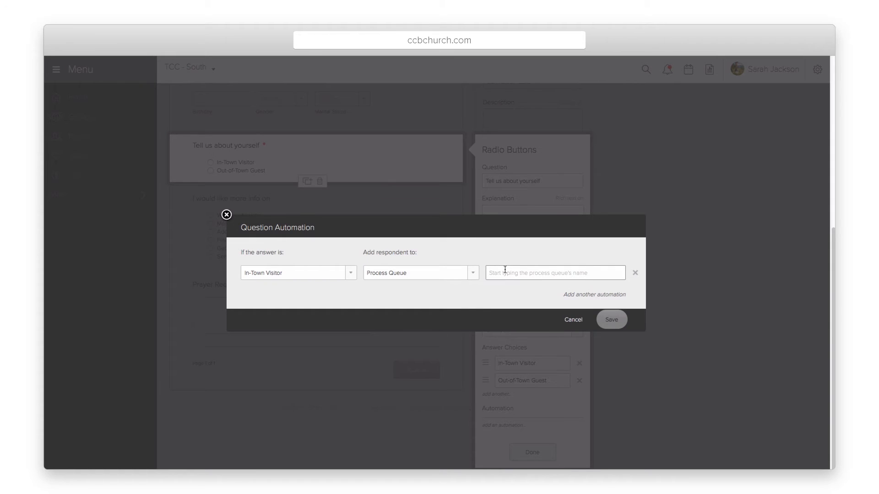
type("Welcome Letter")
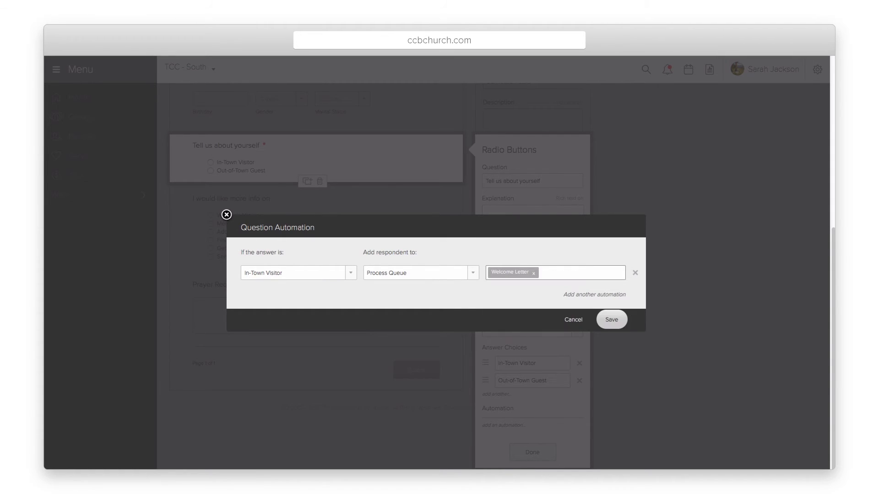